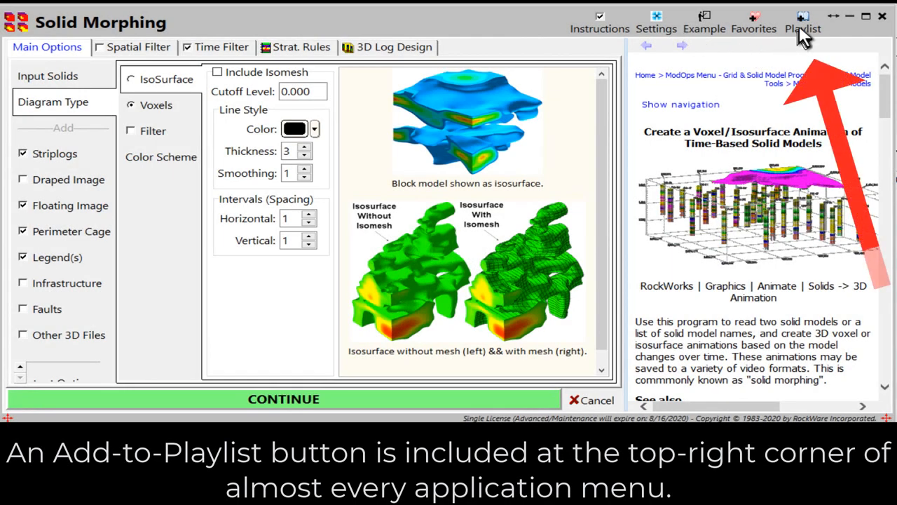
mouse_move(802, 38)
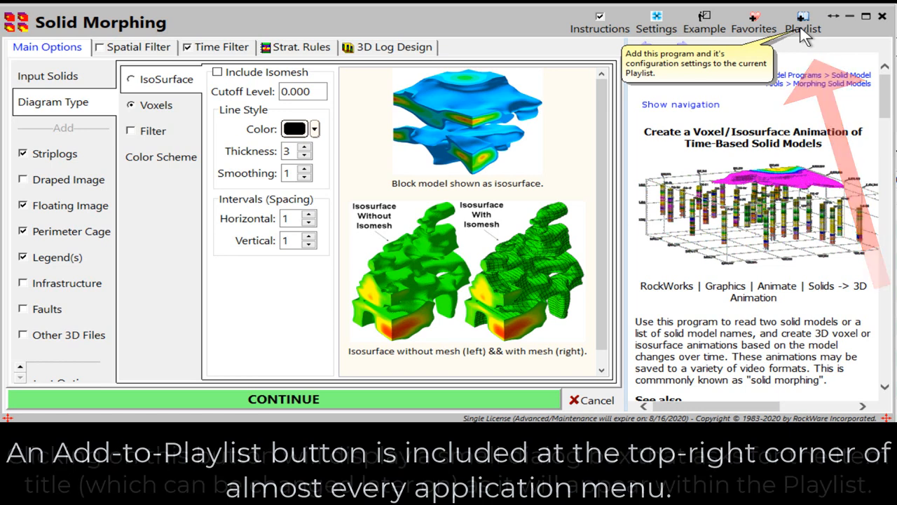
Step: Add Solid Morphing to the playlist titled 'Create 3D Animation Depicting TCE "Blob" Migration'
click(802, 16)
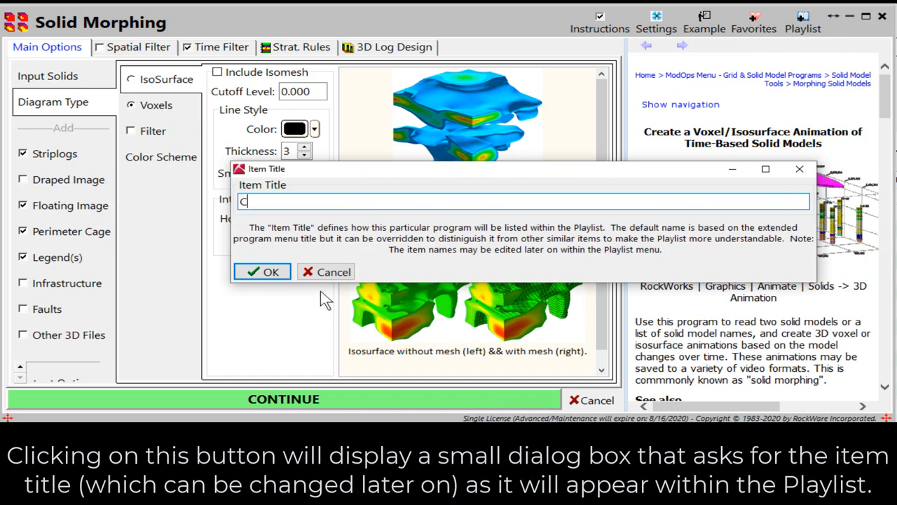
text(reate 3D Animation Depicting)
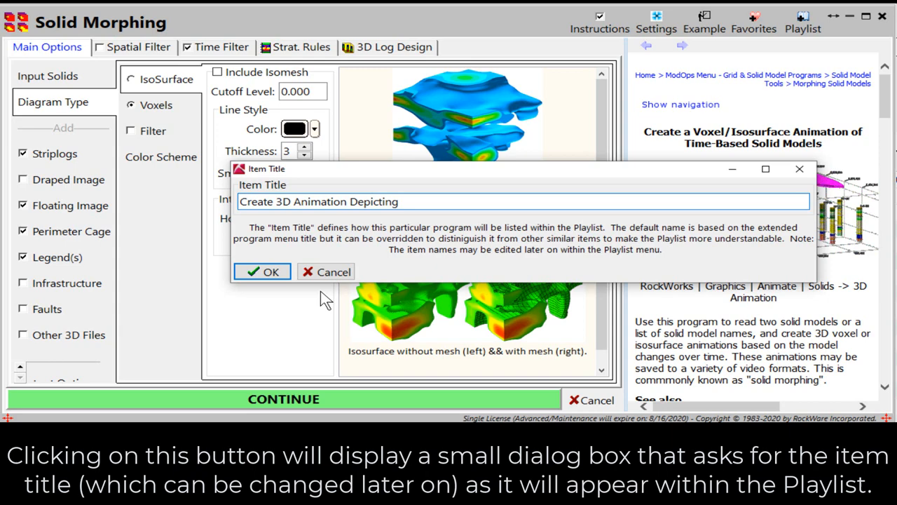
text(TCE "Blob")
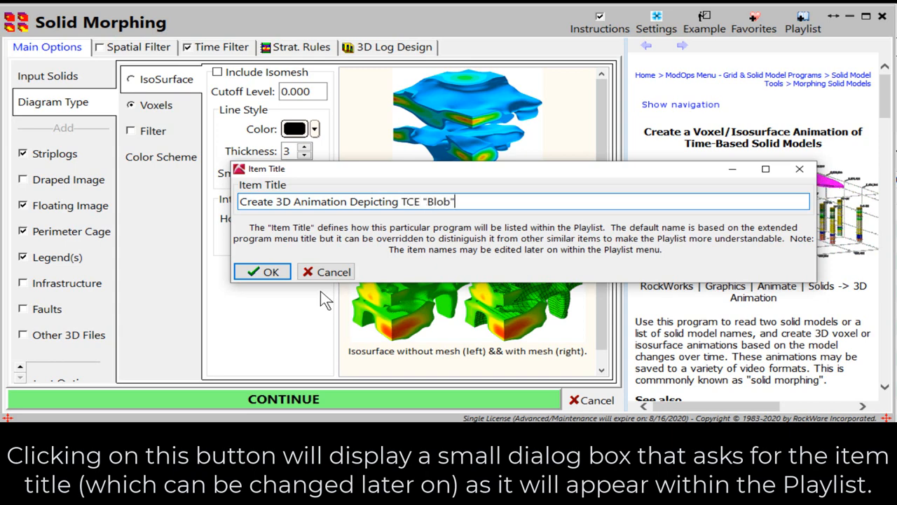
text(Migration)
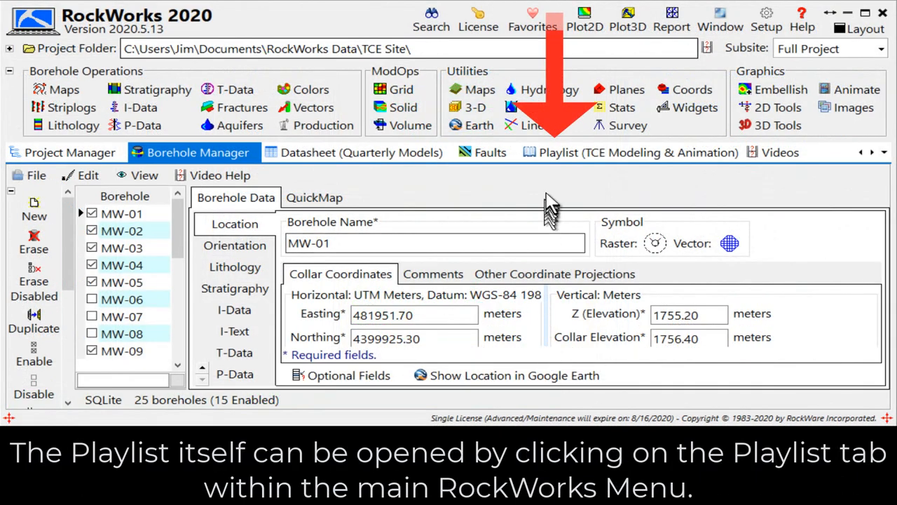
Step: Open the TCE Modeling & Animation playlist and review Create Lithology Model settings unchanged
click(639, 152)
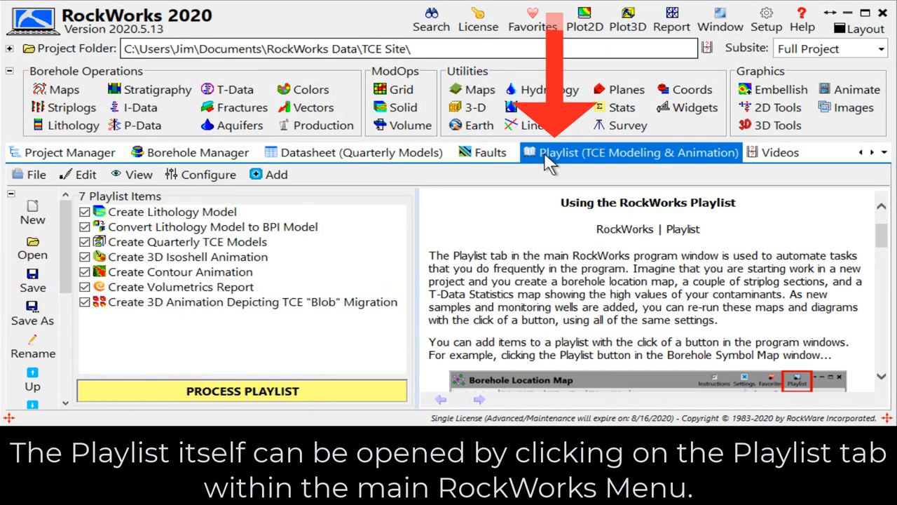
click(252, 302)
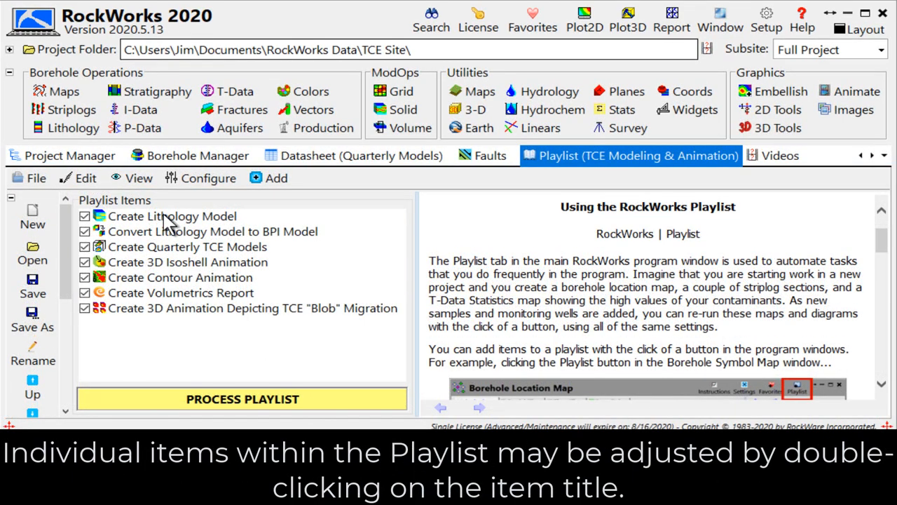
double_click(172, 216)
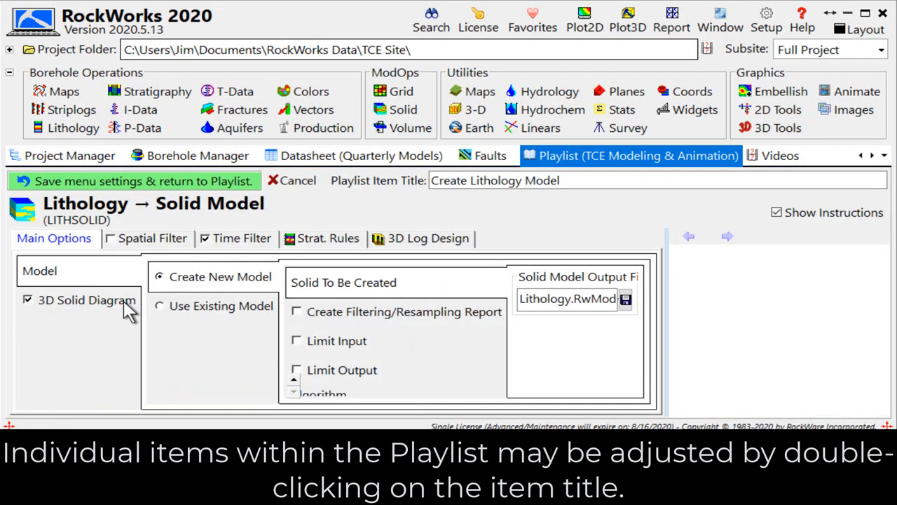
click(136, 181)
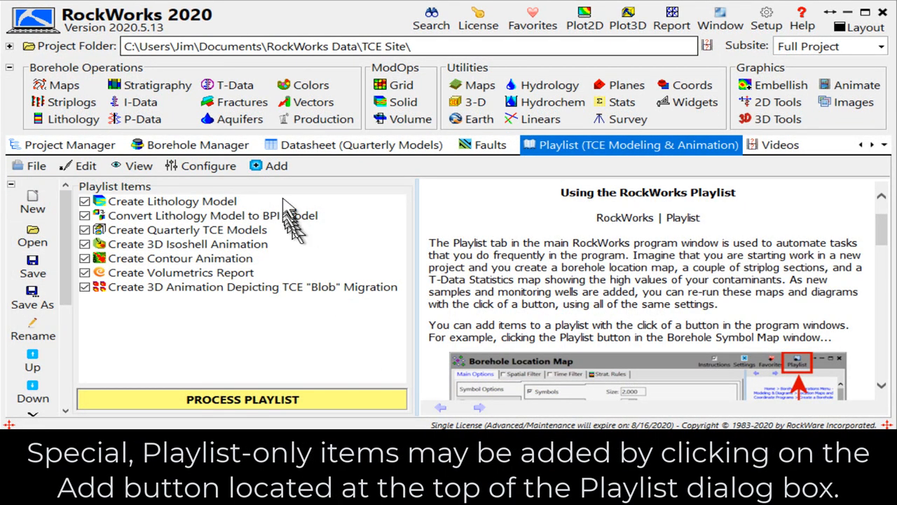
Step: Show the playlist Add menu listing Comment, Pause and SubList items
click(276, 166)
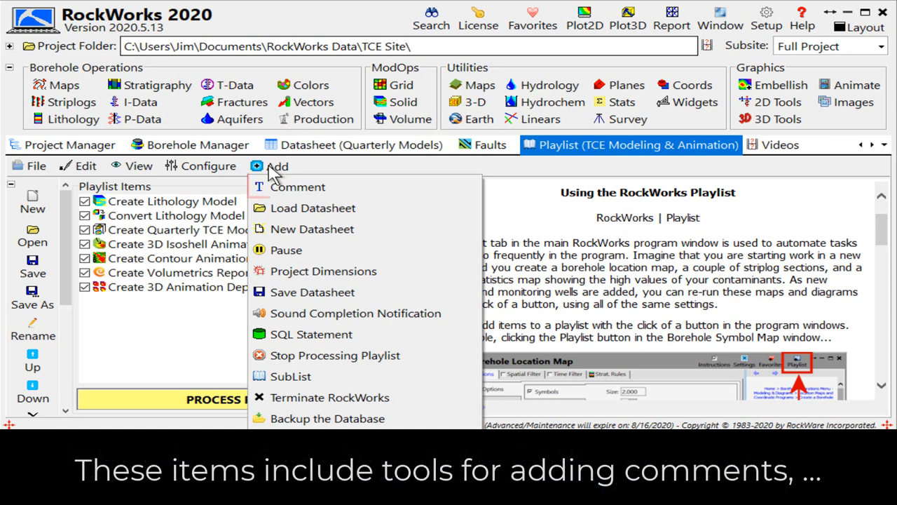
mouse_move(276, 186)
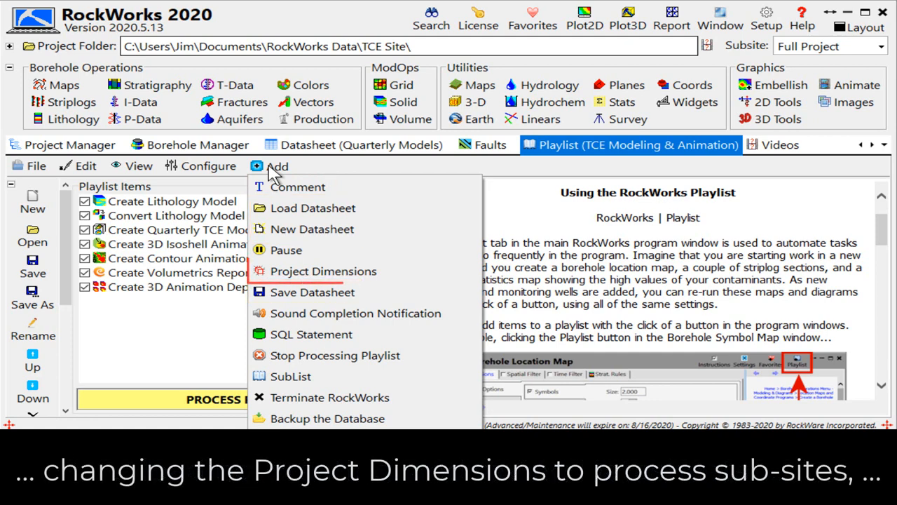
mouse_move(325, 271)
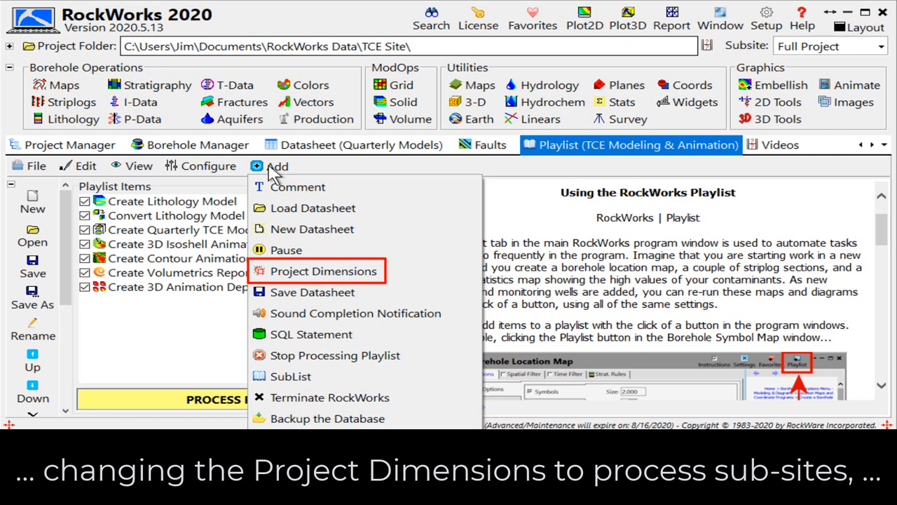
mouse_move(327, 418)
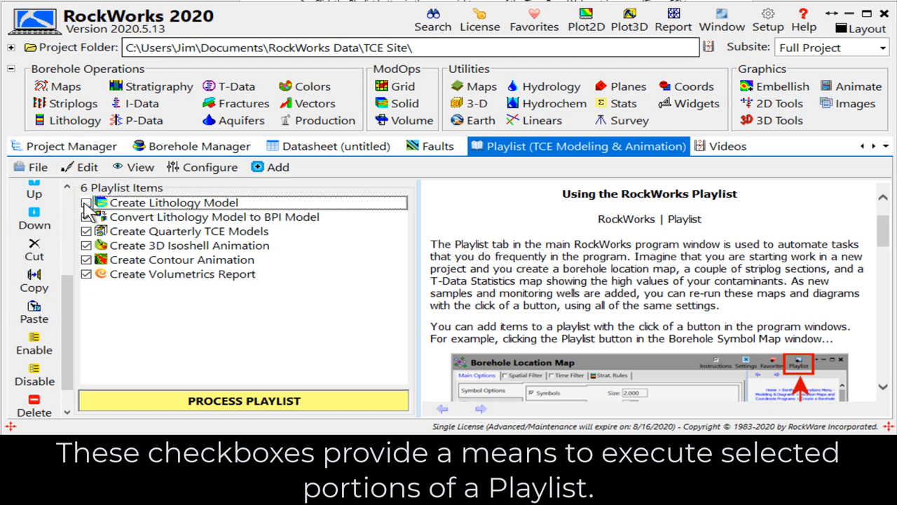
Step: Uncheck Create Lithology Model and Create Contour Animation so they aren't processed
click(86, 217)
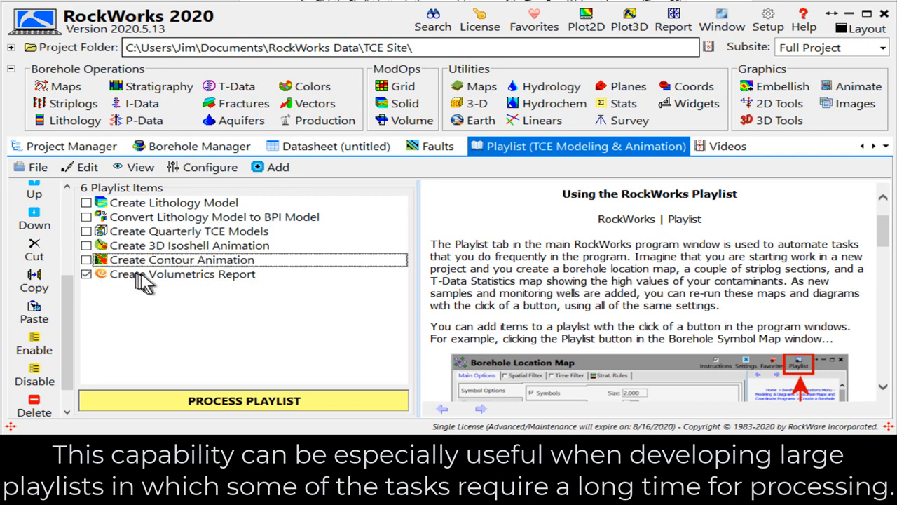
click(182, 274)
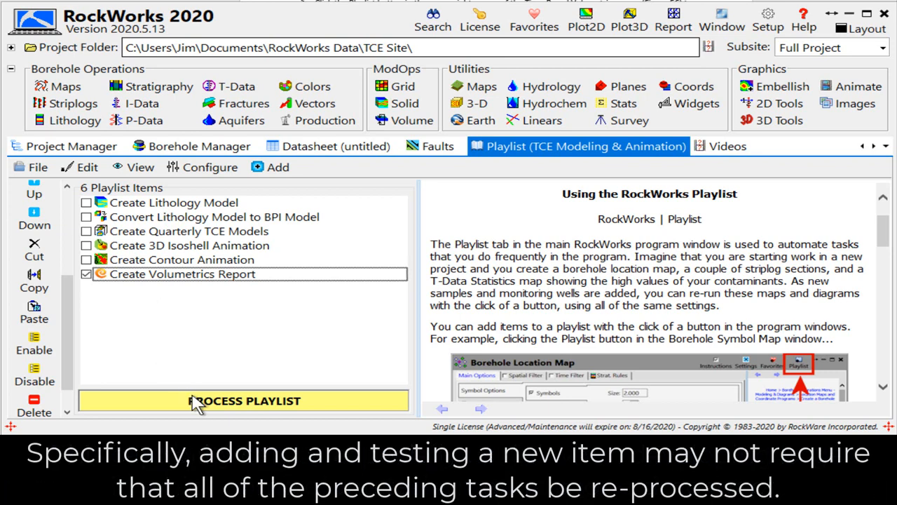
mouse_move(198, 402)
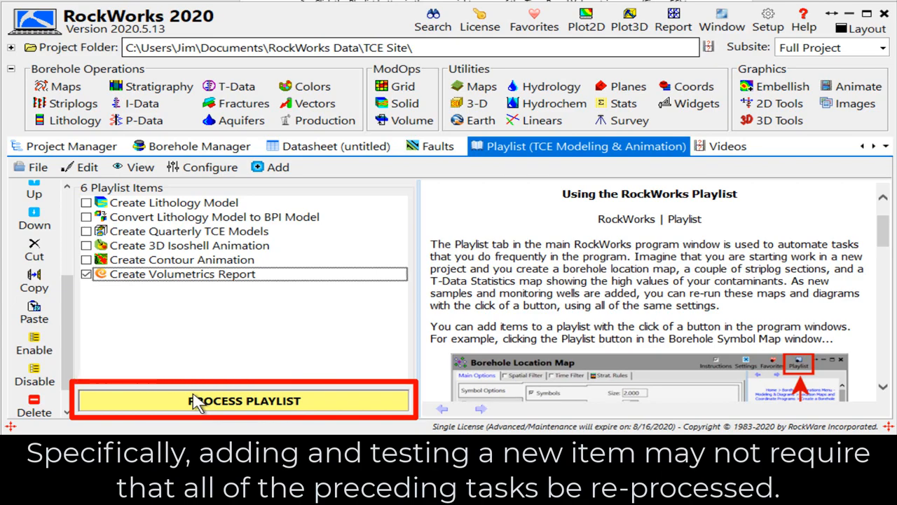
mouse_move(191, 422)
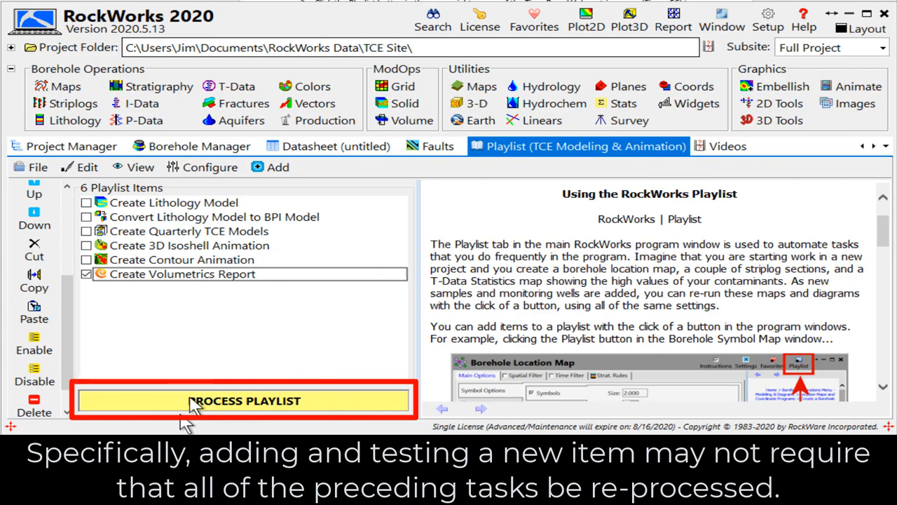